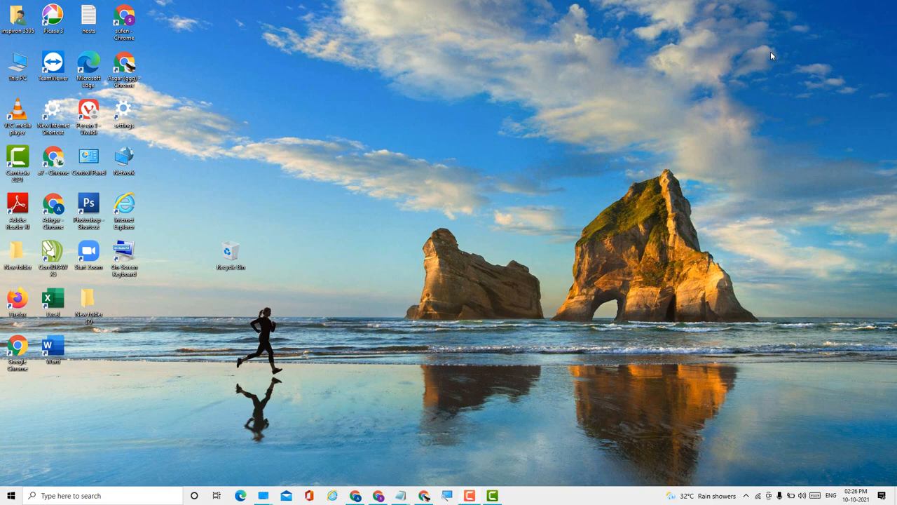
{"action": "mouse_move", "coordinate": [418, 440]}
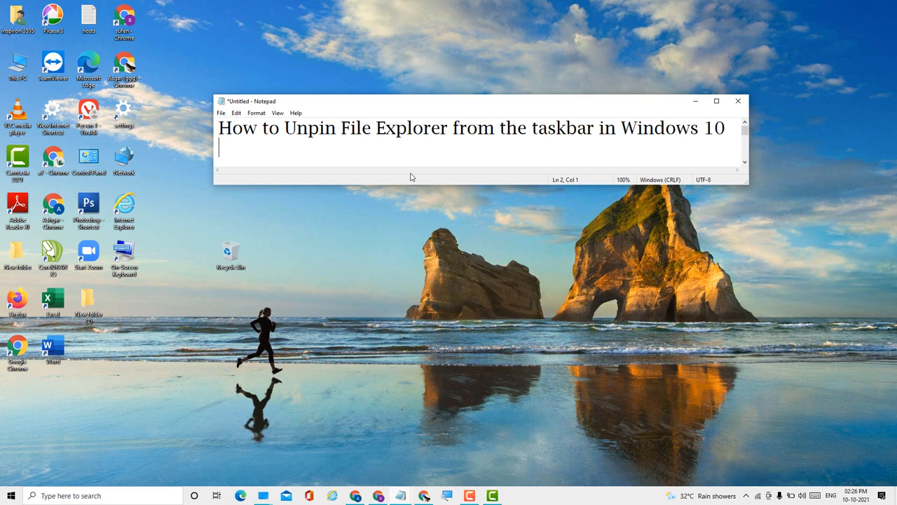
{"action": "mouse_move", "coordinate": [289, 160]}
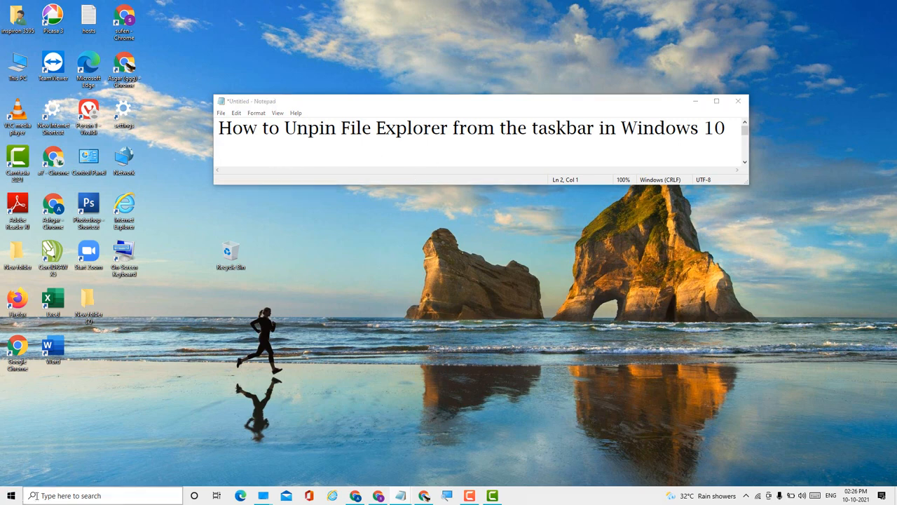
Step: Type the note title 'How to Unpin File Explorer from the taskbar in Windows 10' in Notepad
{"action": "type", "text": "f"}
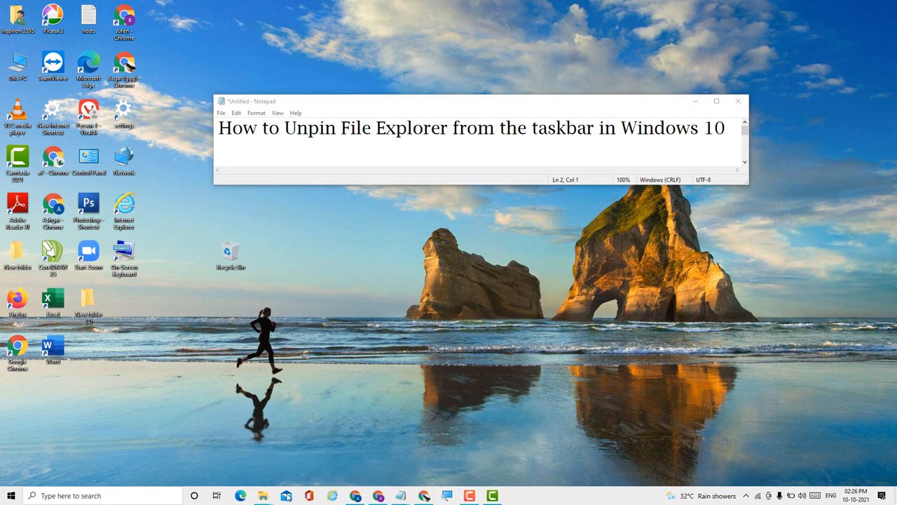
Step: Unpin the File Explorer icon via its taskbar right-click menu
{"action": "right_click", "coordinate": [263, 496]}
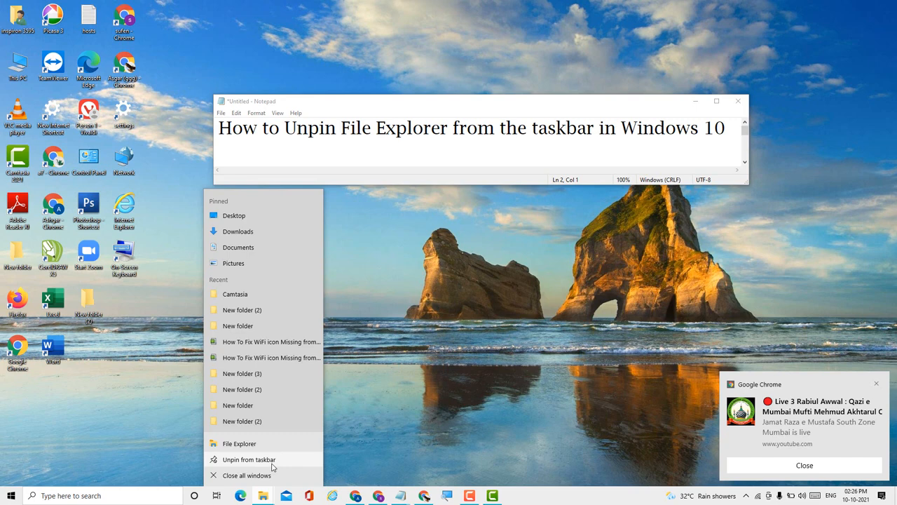
{"action": "left_click", "coordinate": [248, 459]}
{"action": "type", "text": "fil"}
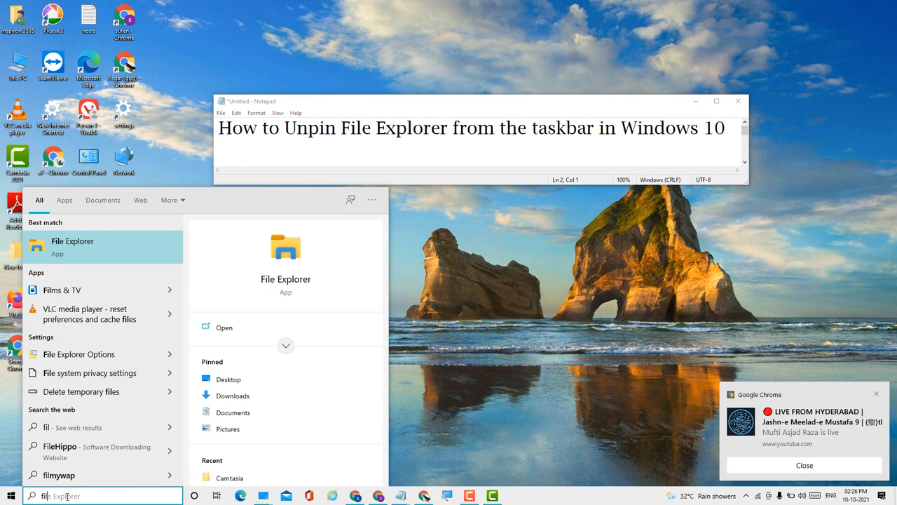
Step: Pin the File Explorer search result back to the taskbar from its right-click menu
{"action": "right_click", "coordinate": [71, 246]}
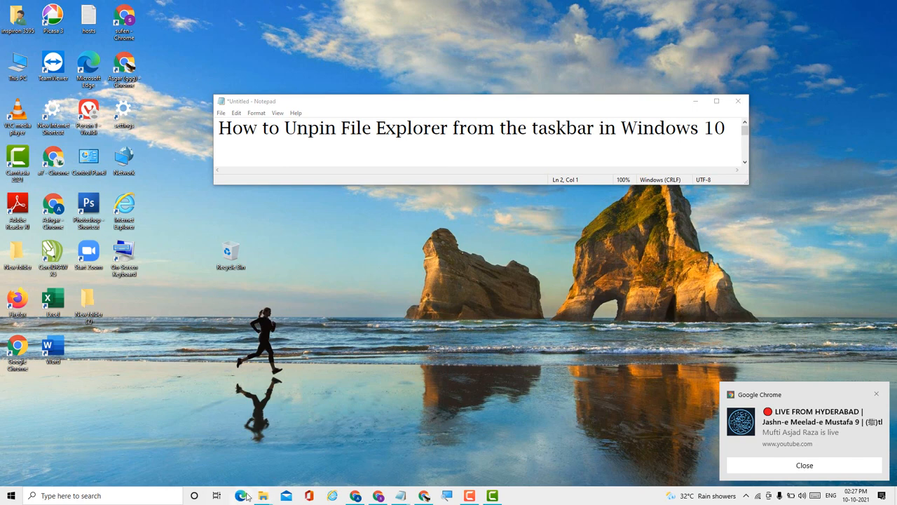
Step: Bring up the File Explorer taskbar jump list showing the unpin option
{"action": "right_click", "coordinate": [263, 495]}
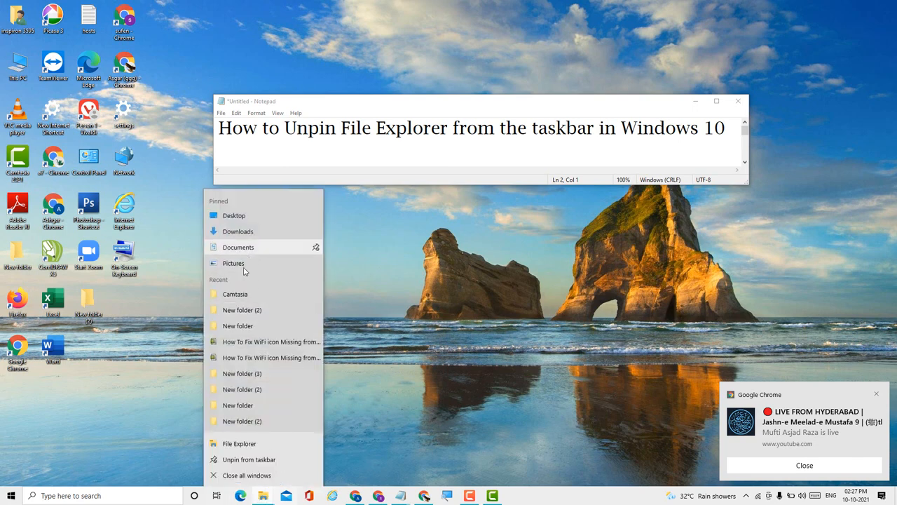
{"action": "mouse_move", "coordinate": [249, 459]}
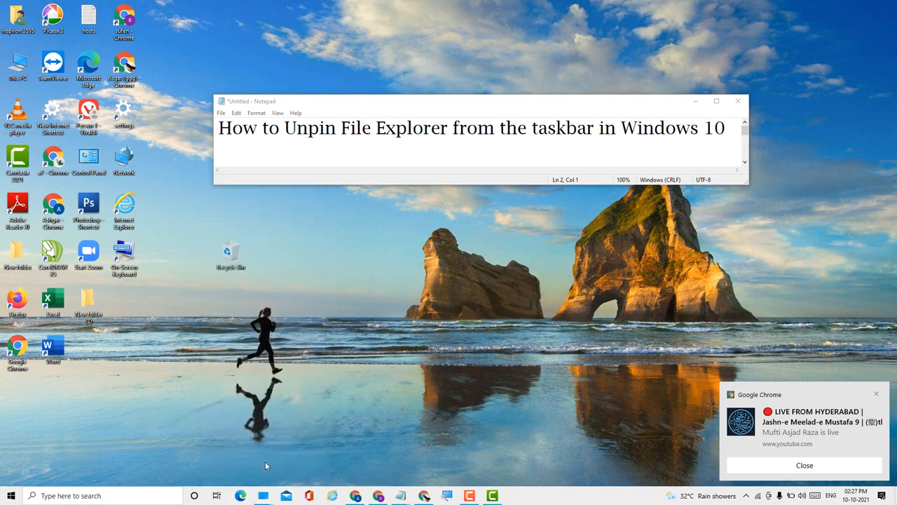
{"action": "mouse_move", "coordinate": [738, 473]}
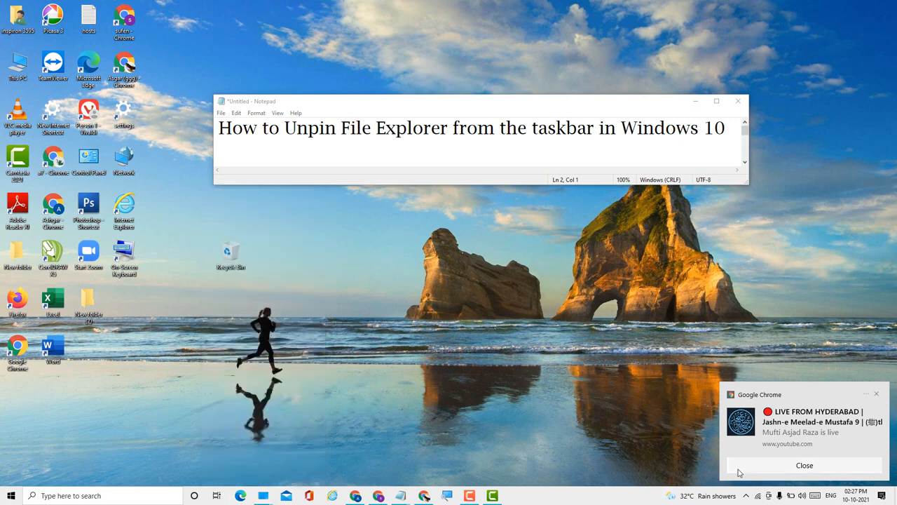
Step: Close the Google Chrome live-stream toast notification
{"action": "left_click", "coordinate": [805, 464]}
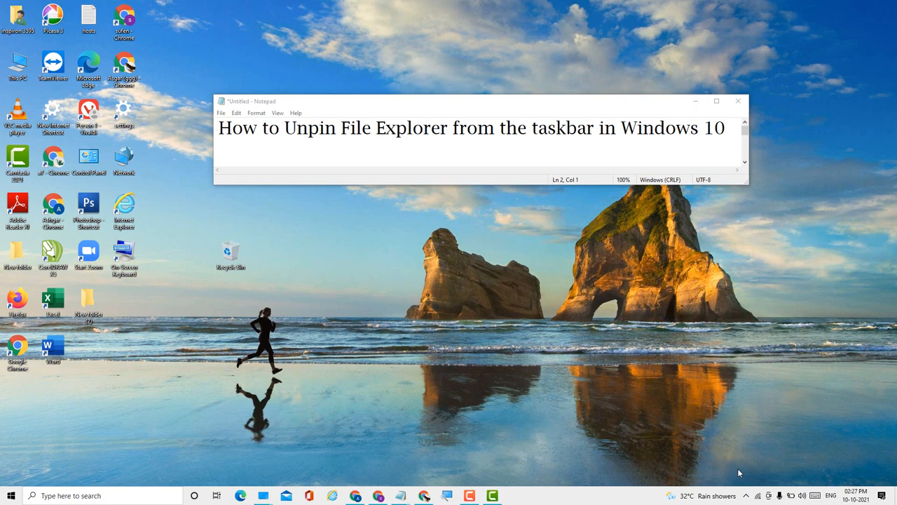
{"action": "mouse_move", "coordinate": [597, 3]}
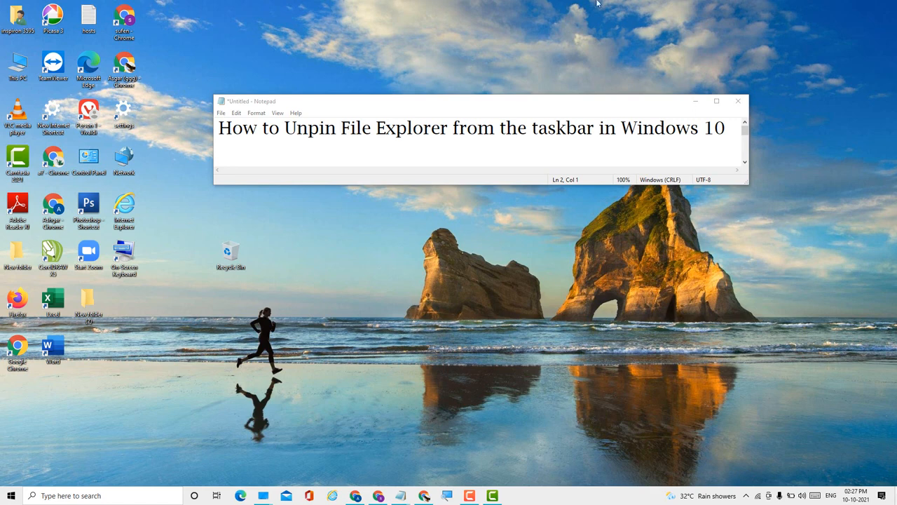